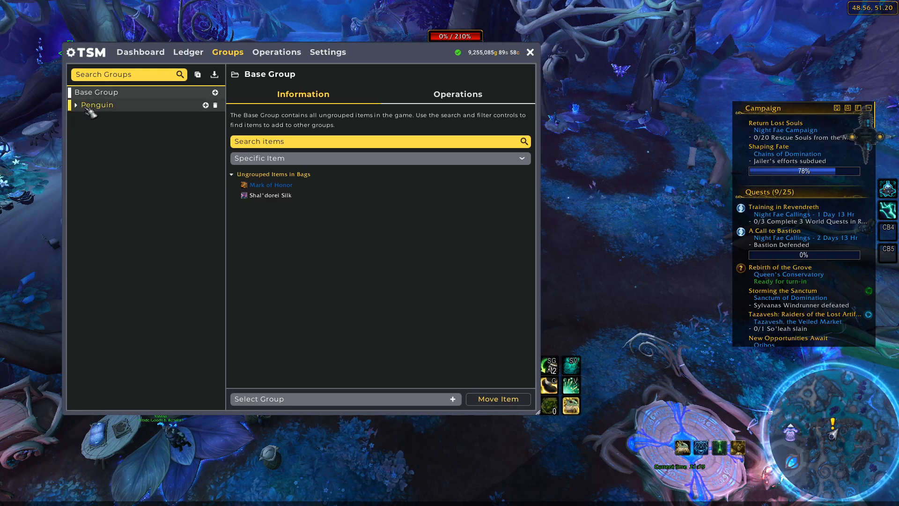
Expand the Penguin group tree to show its Old World, Shadowlands and SL Materials subgroups.
click(76, 104)
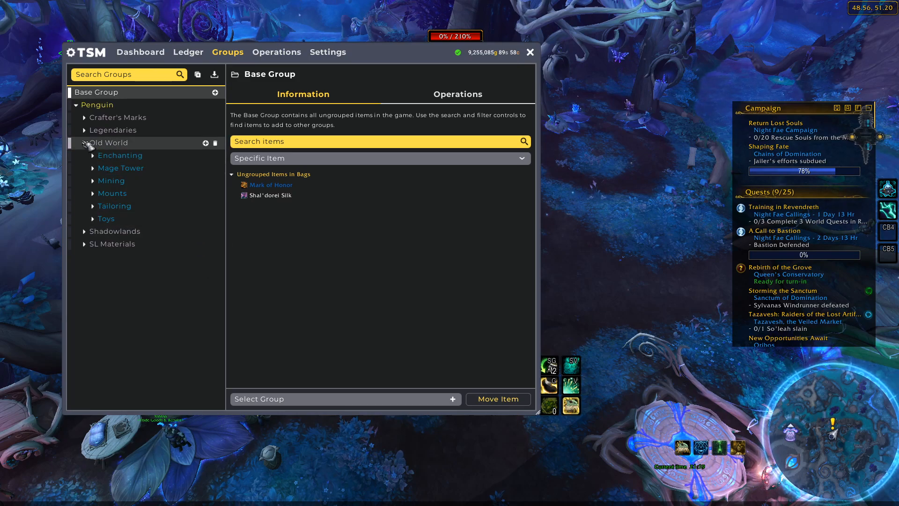
click(84, 143)
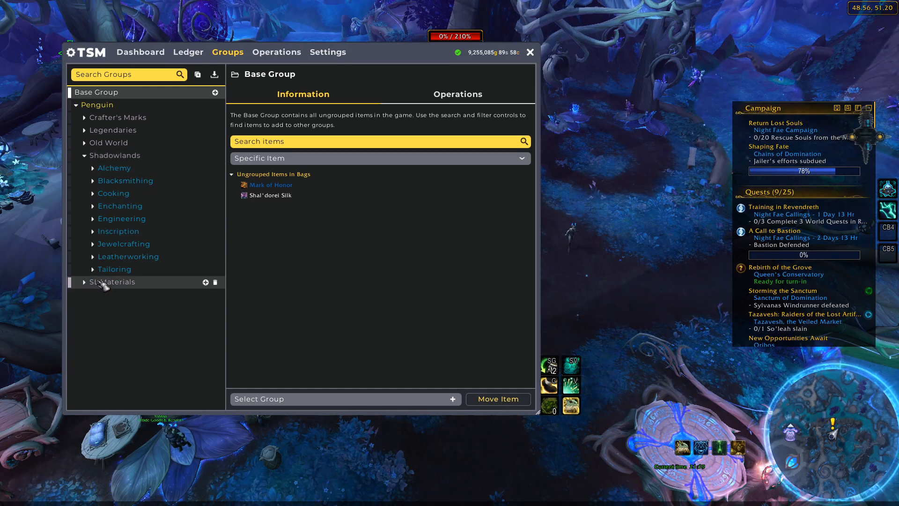
click(85, 142)
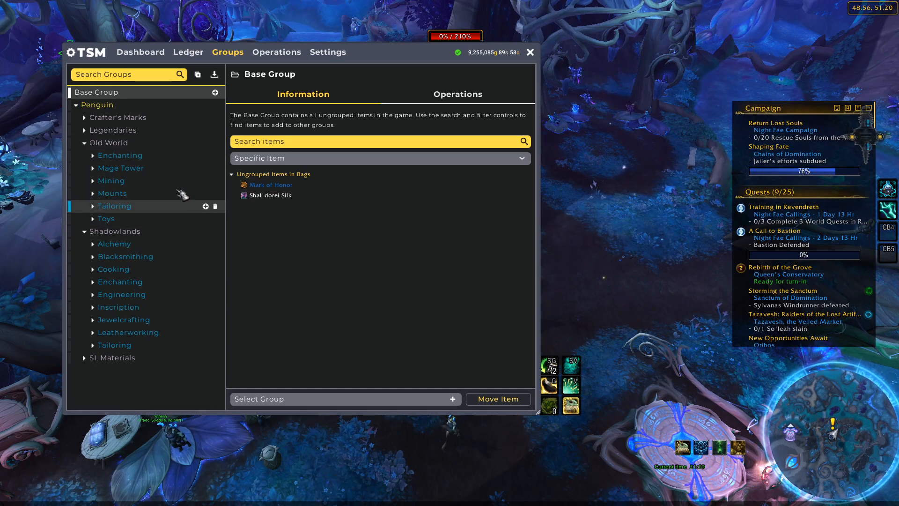
mouse_move(210, 206)
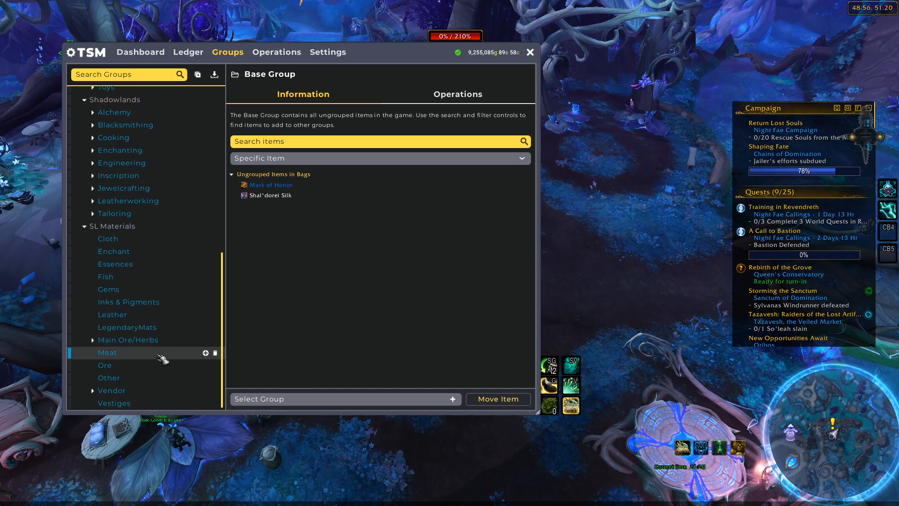
Select the Vestiges group, then the SL Materials Cloth group to show its operations.
click(114, 403)
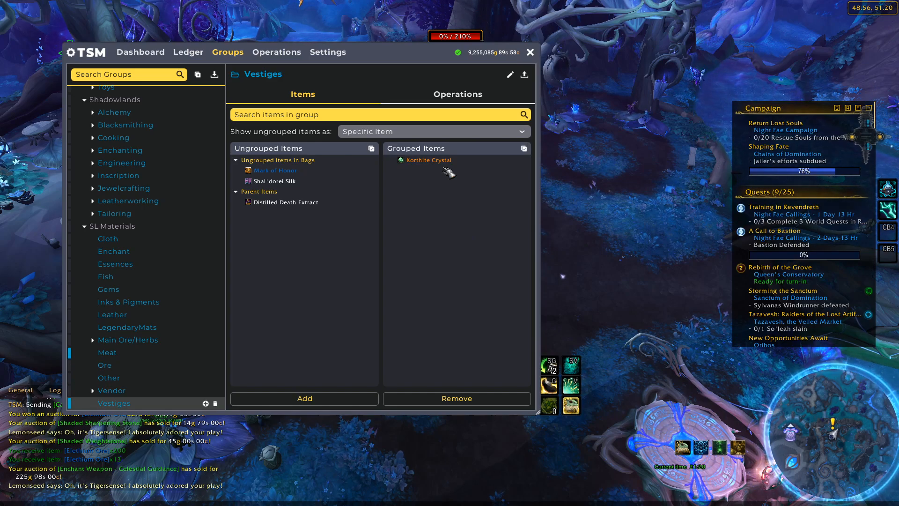
mouse_move(138, 138)
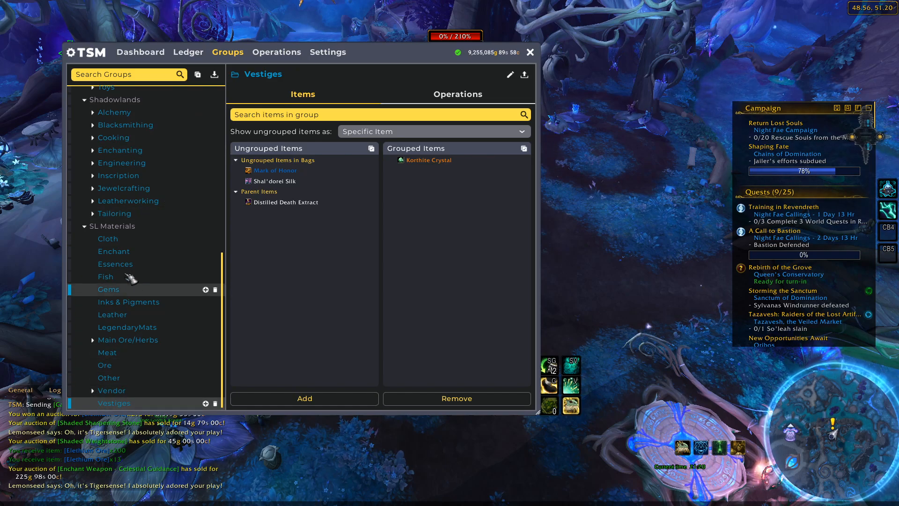
click(113, 225)
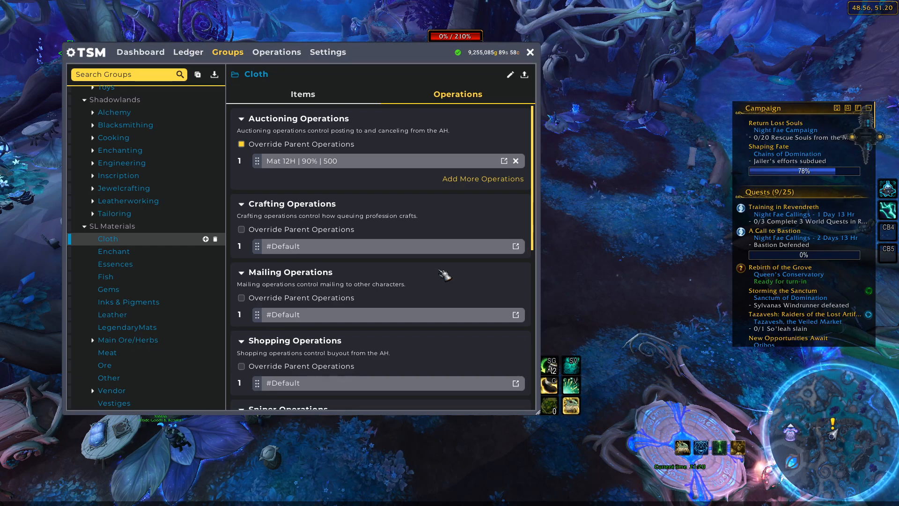
mouse_move(410, 208)
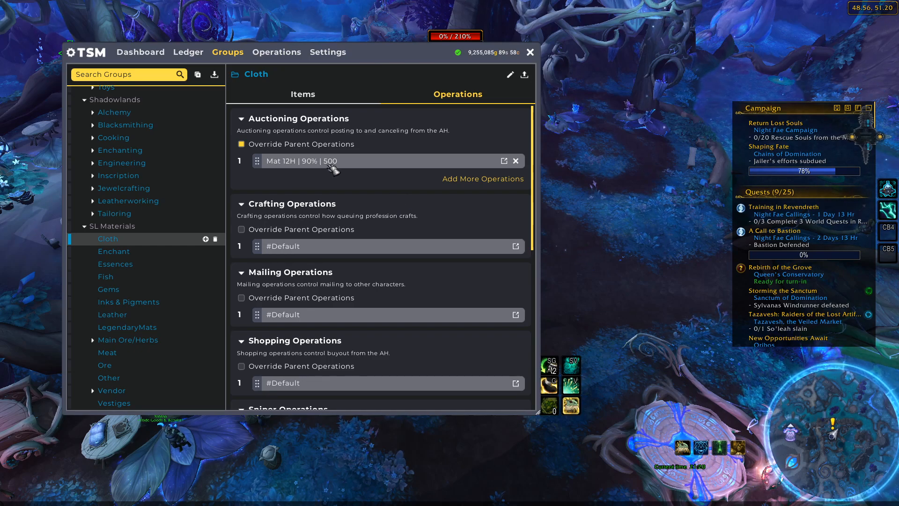
mouse_move(287, 183)
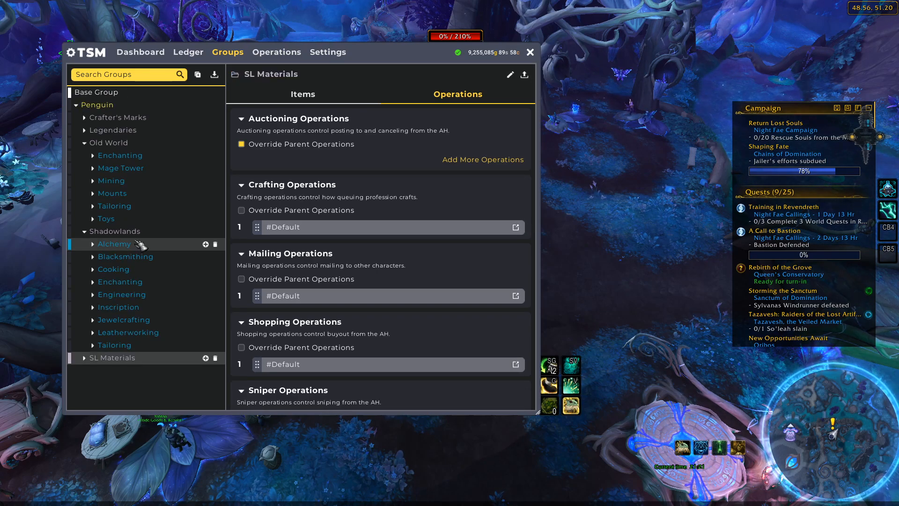
Select the Inscription Glyphs group and review its items and operations.
click(93, 307)
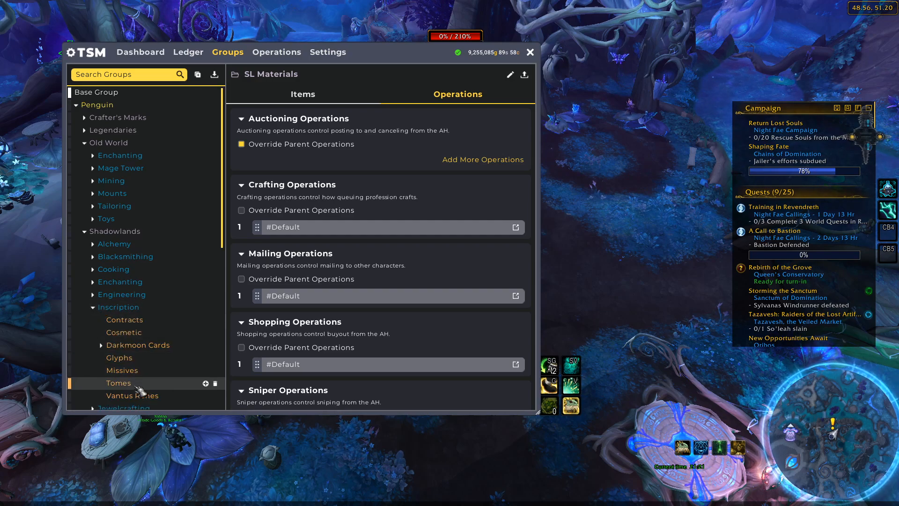
click(119, 357)
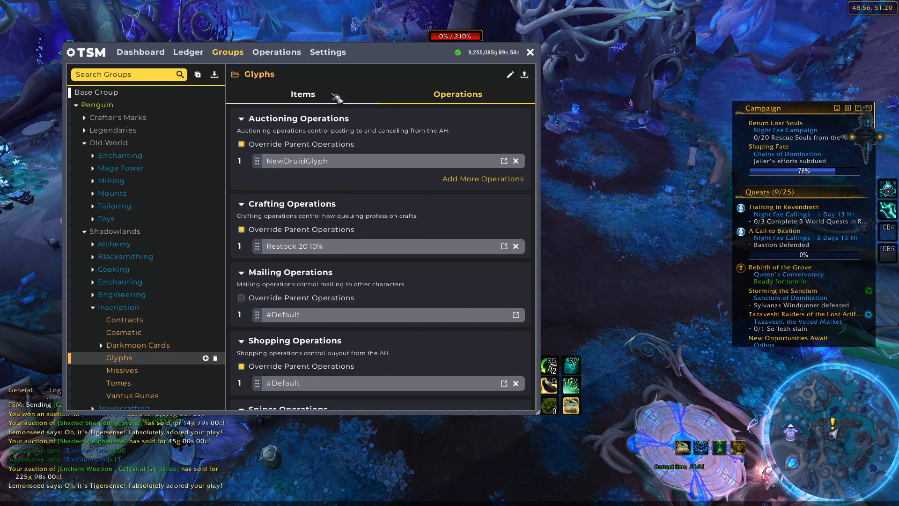
click(303, 94)
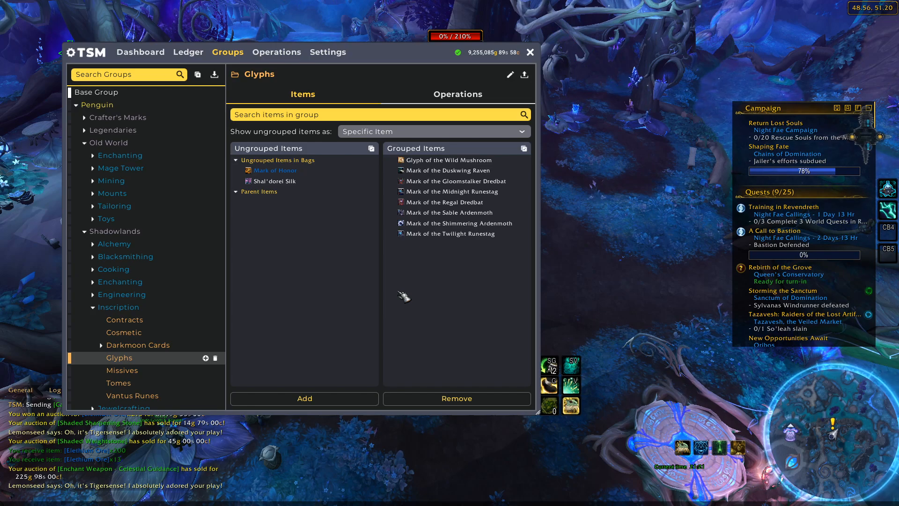
click(457, 94)
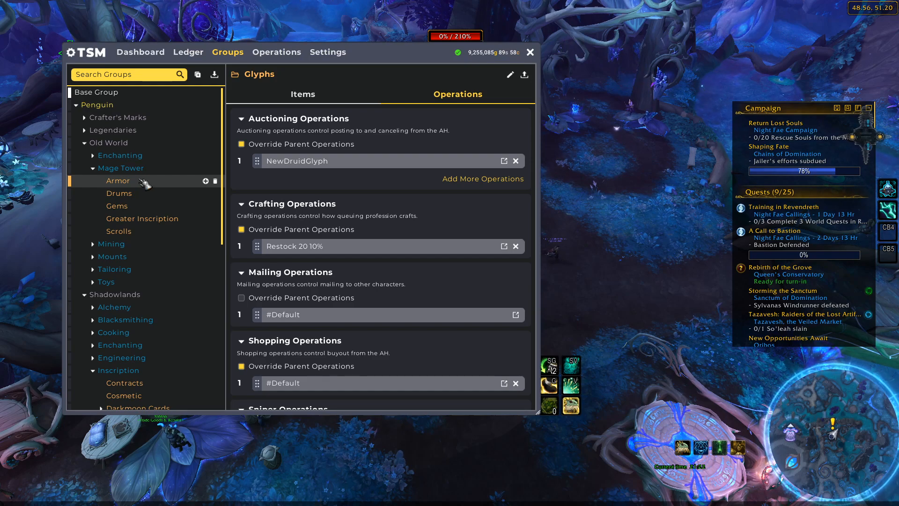
Show the Armor group's items with ungrouped items listed by item level.
click(302, 94)
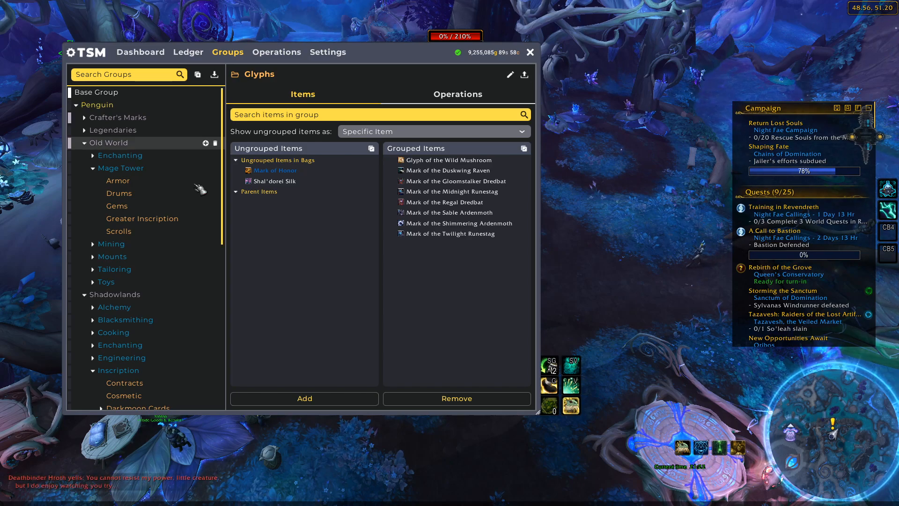
click(118, 181)
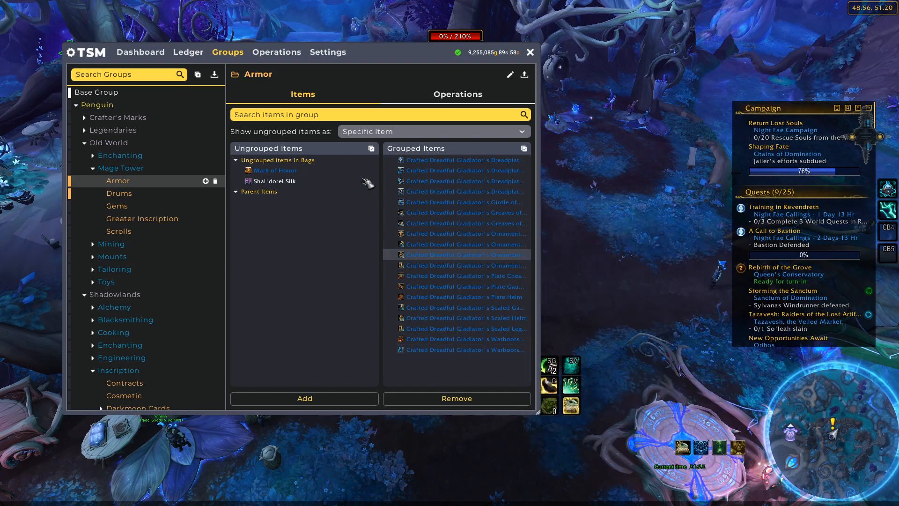
click(433, 131)
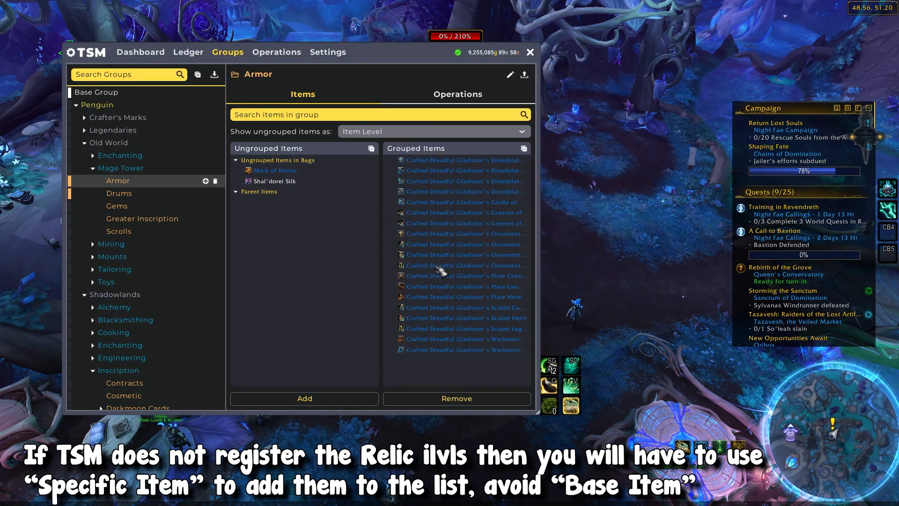
mouse_move(464, 265)
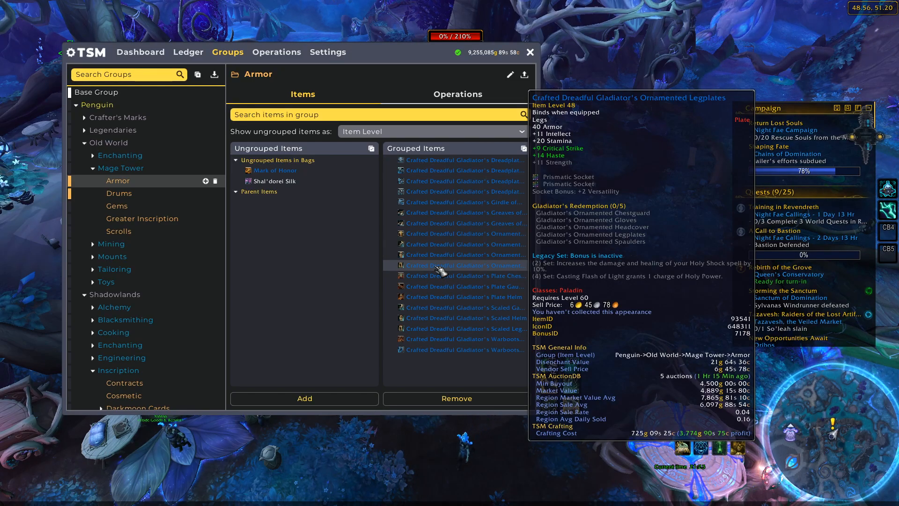
mouse_move(166, 199)
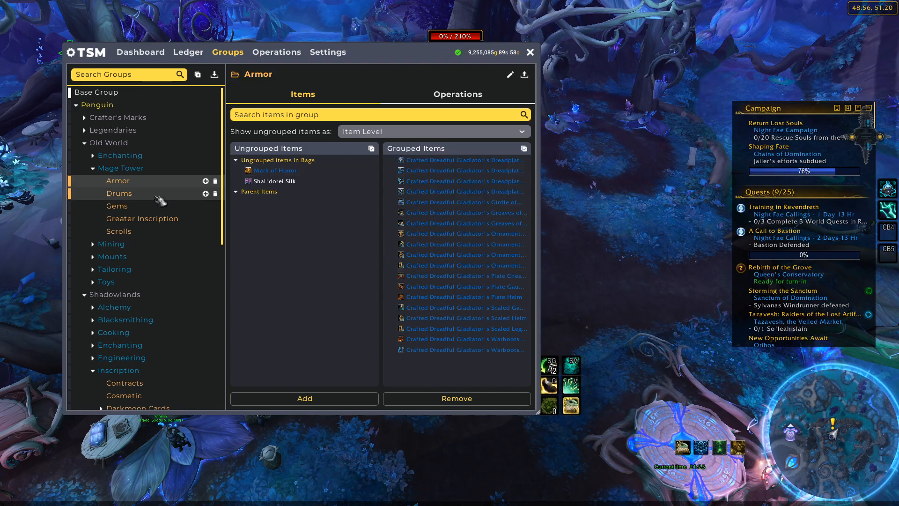
Browse the Drums, Gems, Greater Inscription and Scrolls groups' items.
click(118, 193)
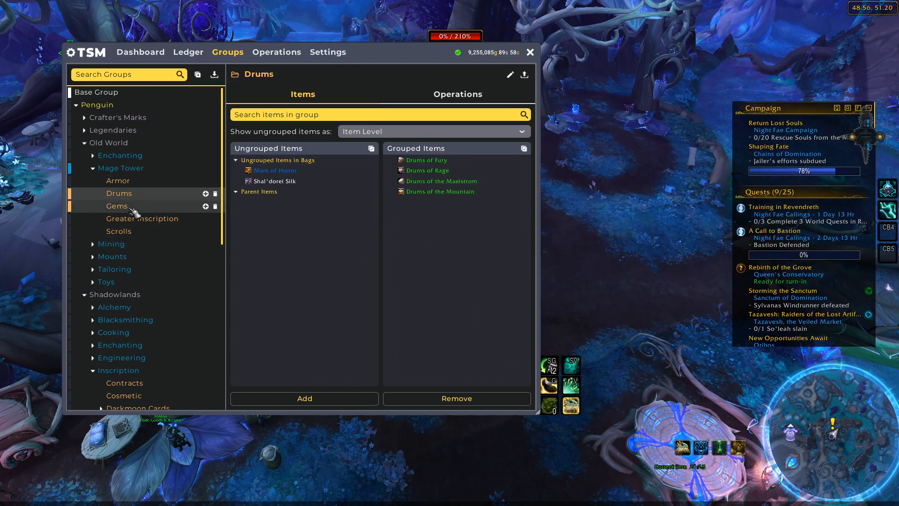
click(118, 206)
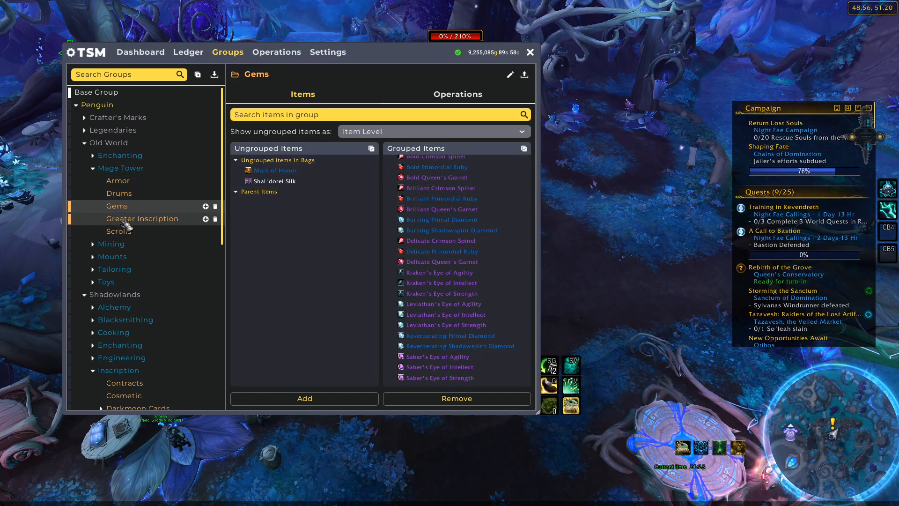
click(142, 218)
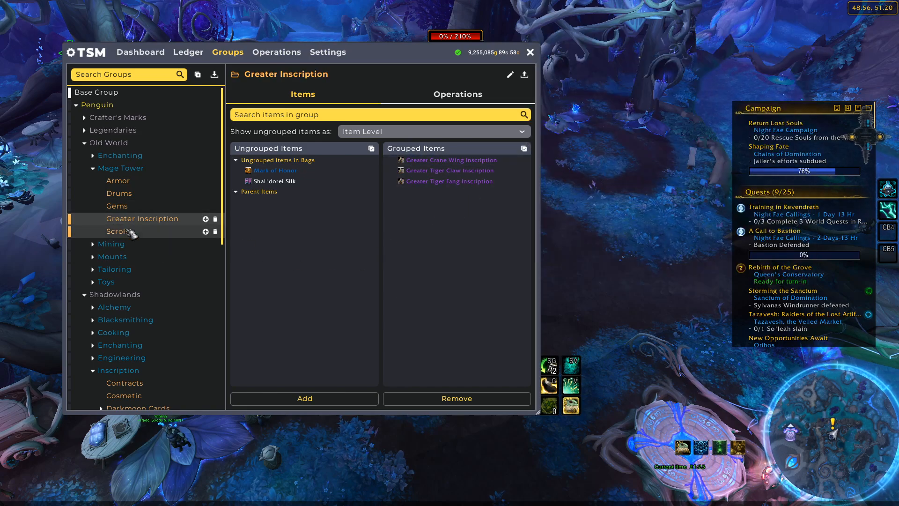
click(118, 232)
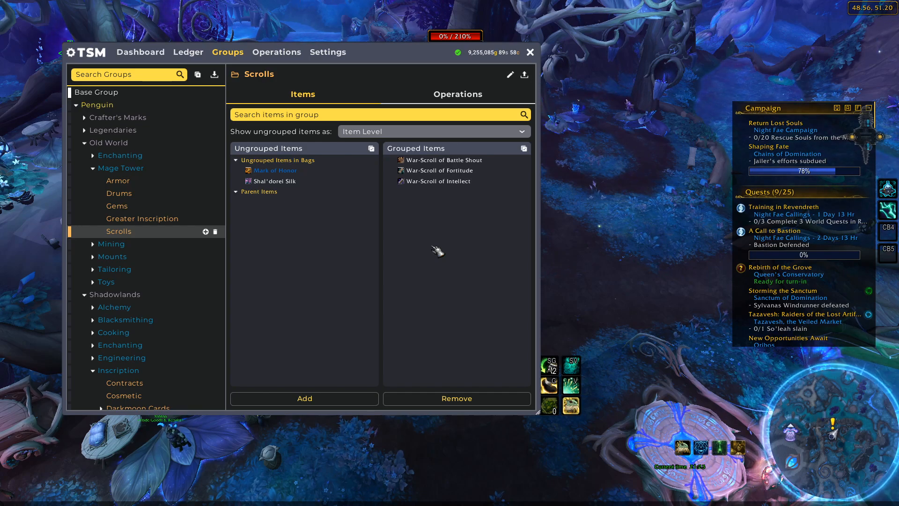
Review the Craft 12H | 115% | 200 auctioning operation's posting settings.
click(276, 51)
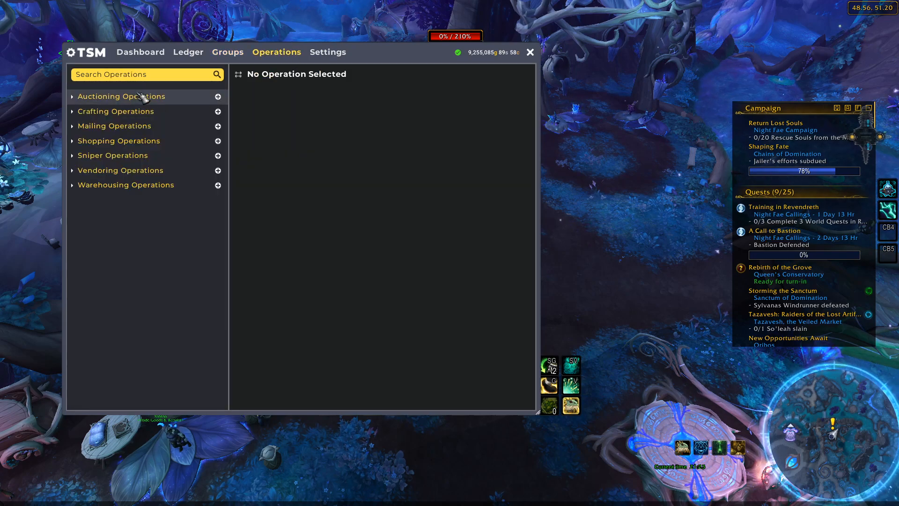
click(121, 96)
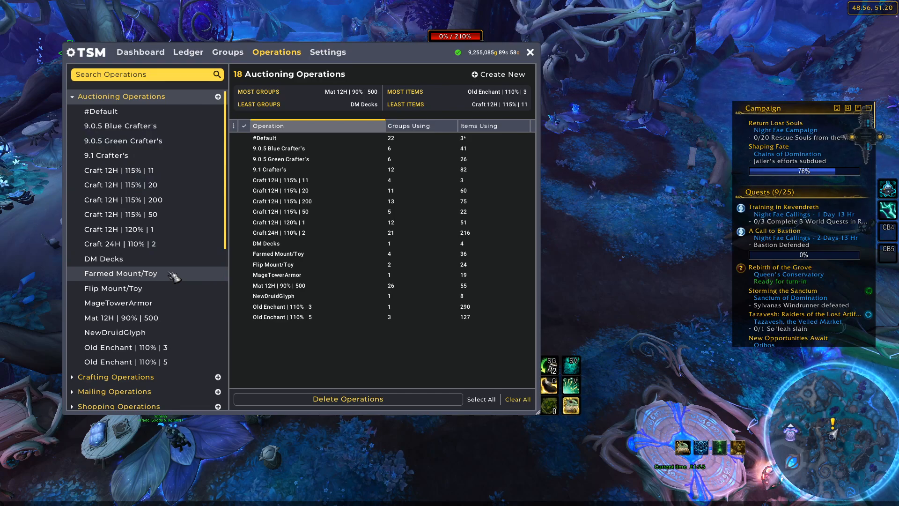
mouse_move(117, 170)
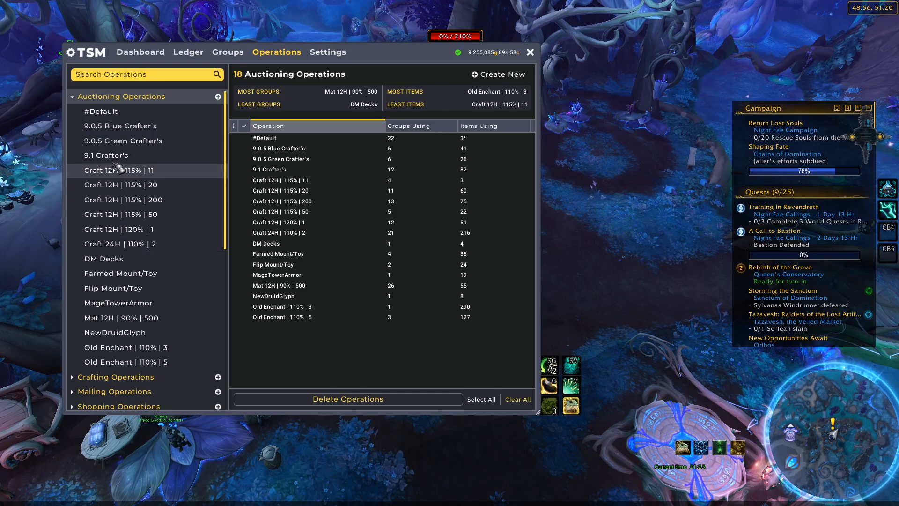
mouse_move(121, 244)
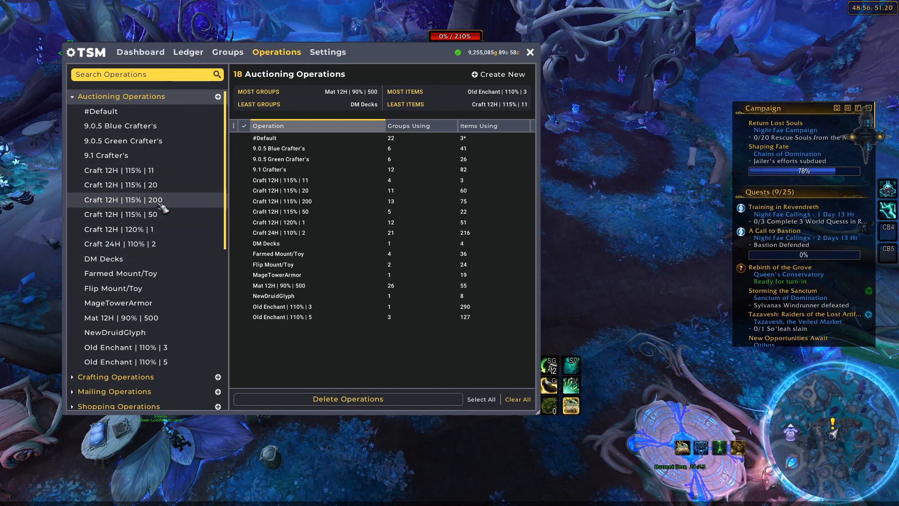
click(121, 199)
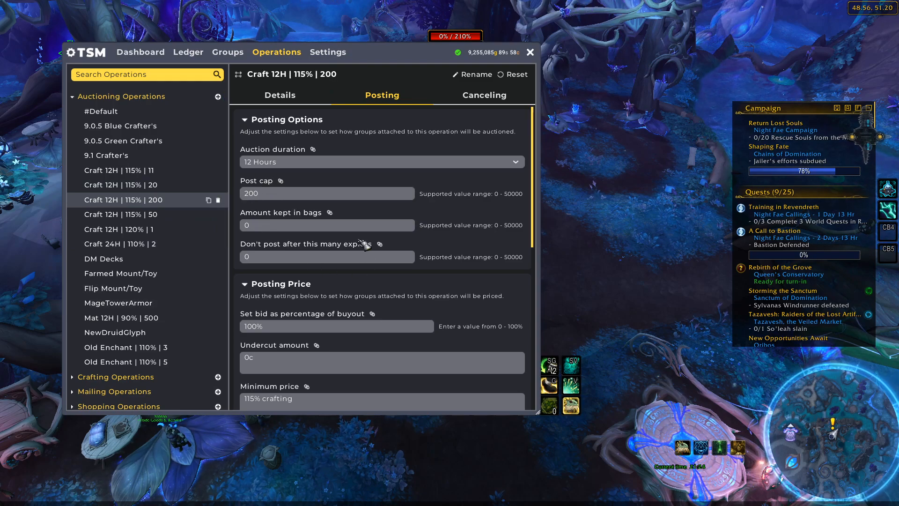
scroll(down, 3)
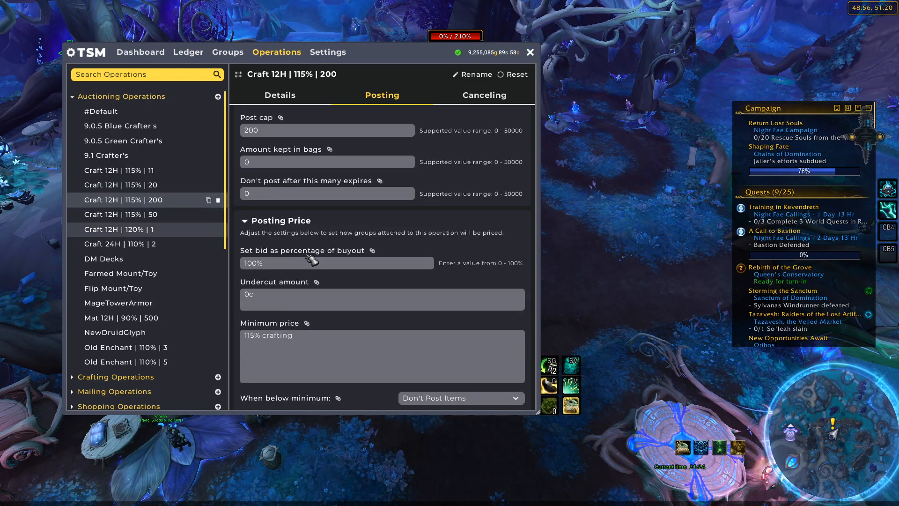
scroll(down, 3)
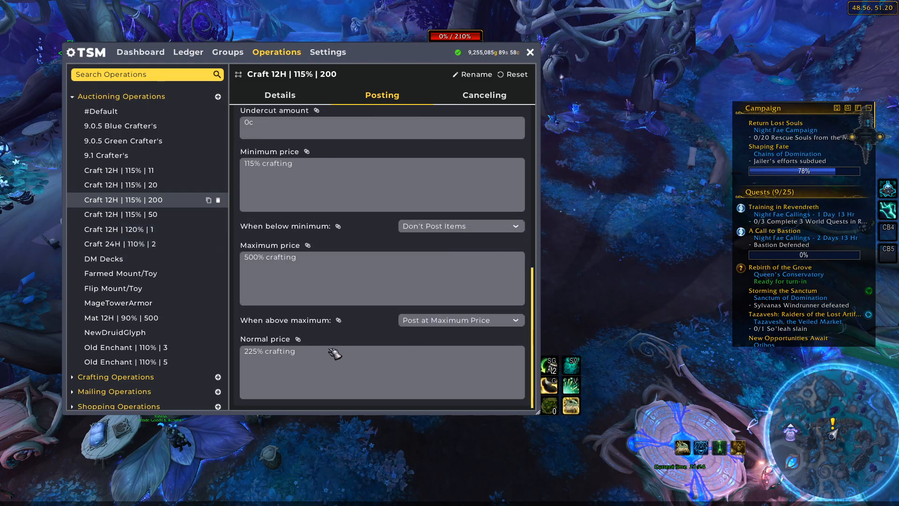
Show the overview of all 16 crafting operations with their group and item counts.
click(280, 95)
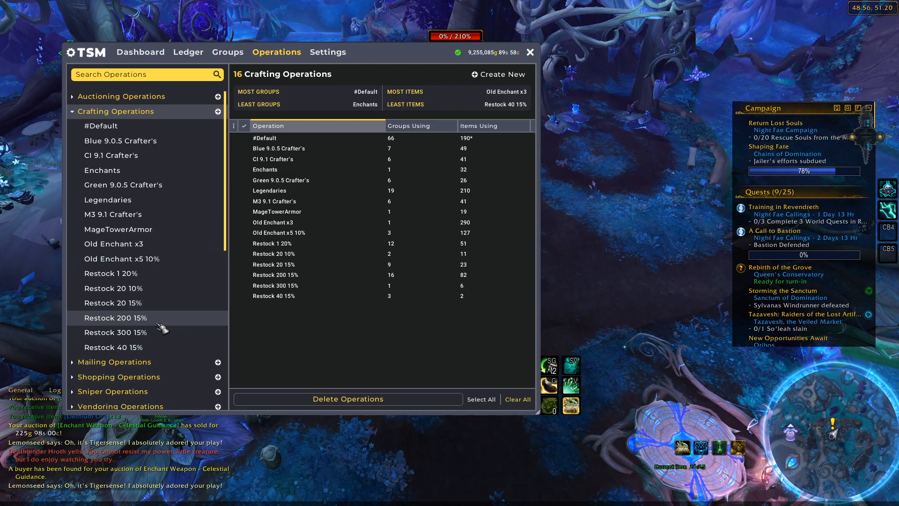
Review the Restock 200 15% crafting operation, then add a new Mailing operation.
click(117, 318)
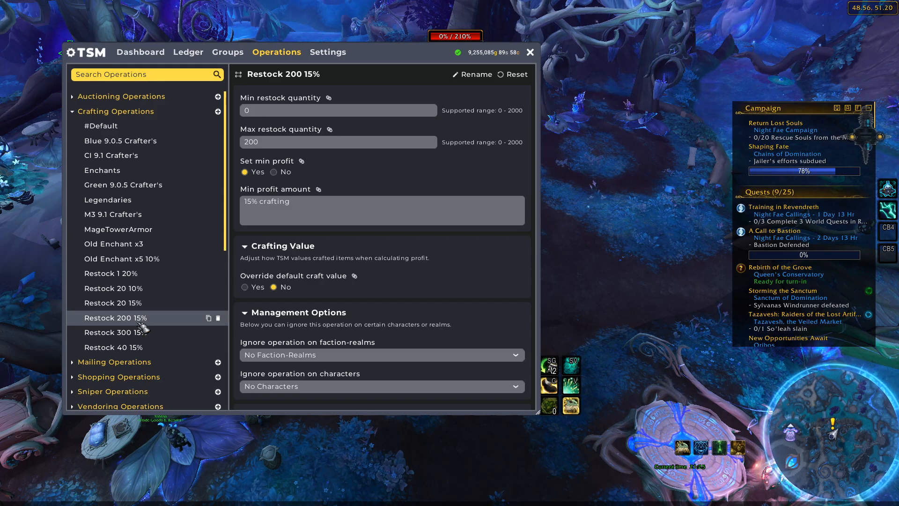
mouse_move(113, 287)
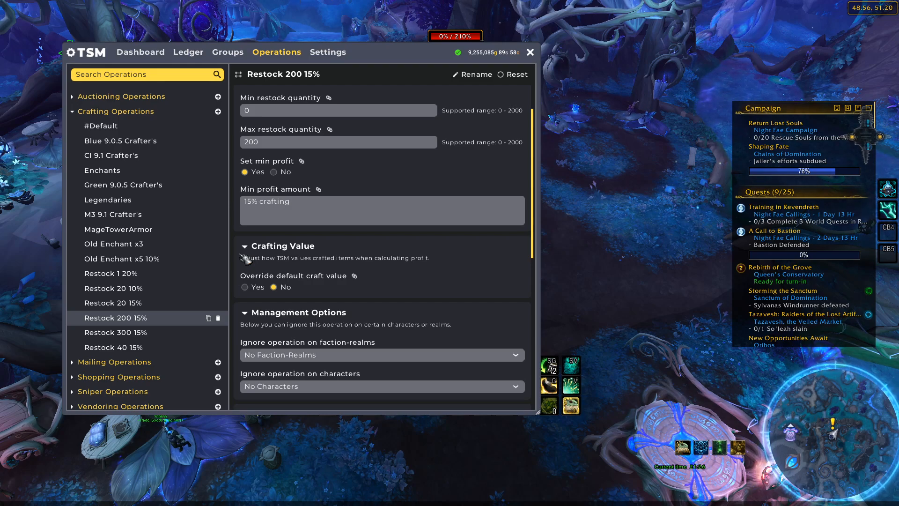
click(115, 125)
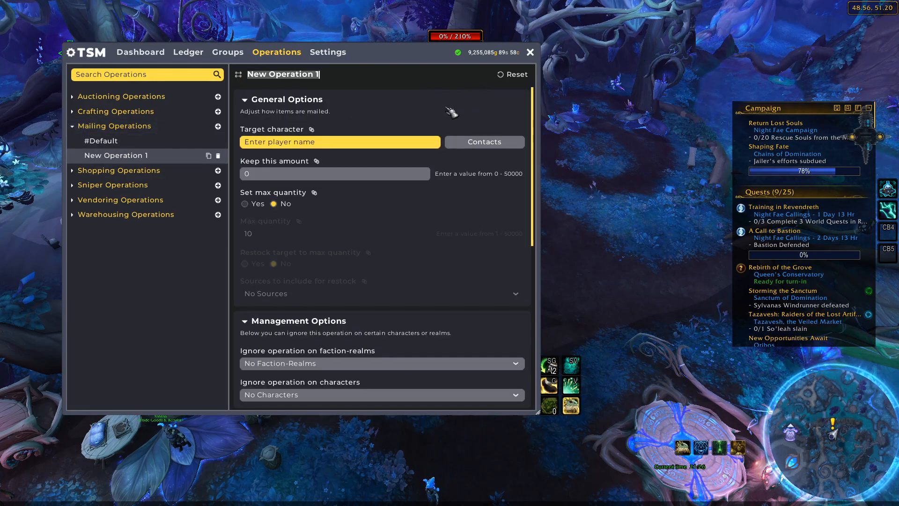
Rename the new mailing operation to Ore with target character Daero.
text(Ore)
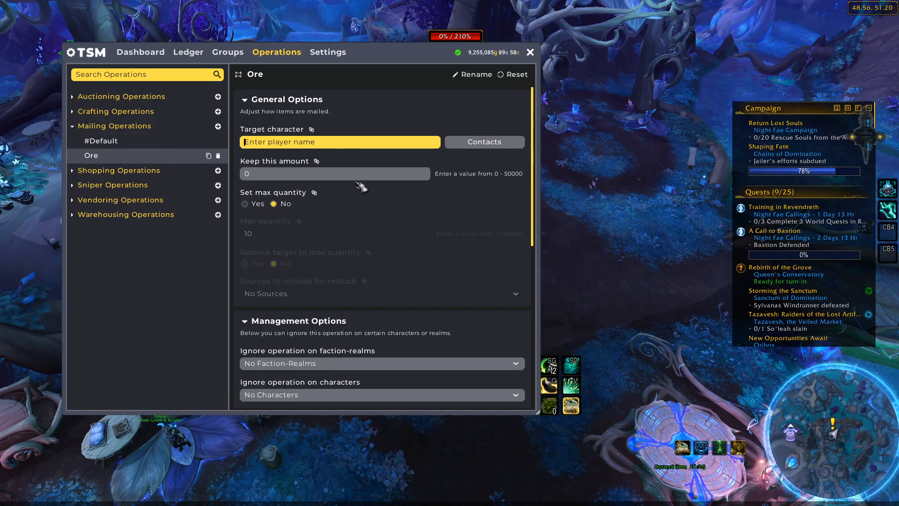
text(Daero)
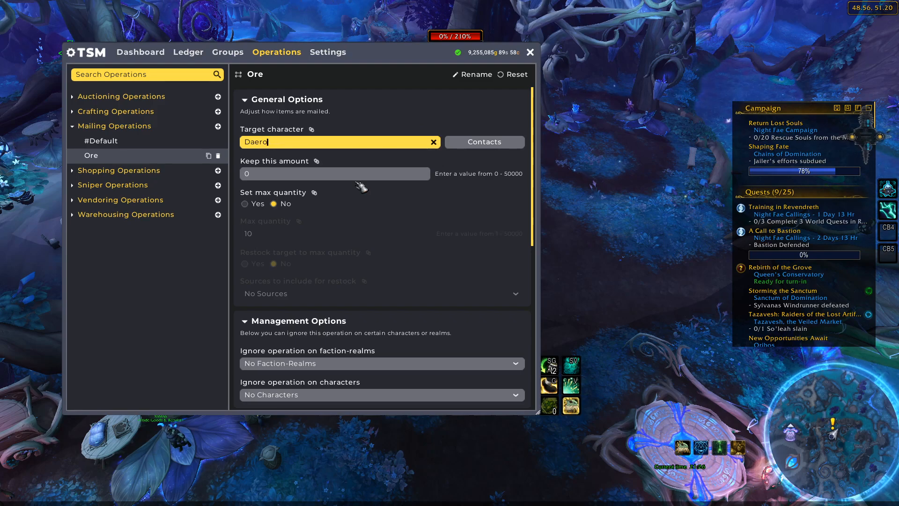
scroll(down, 3)
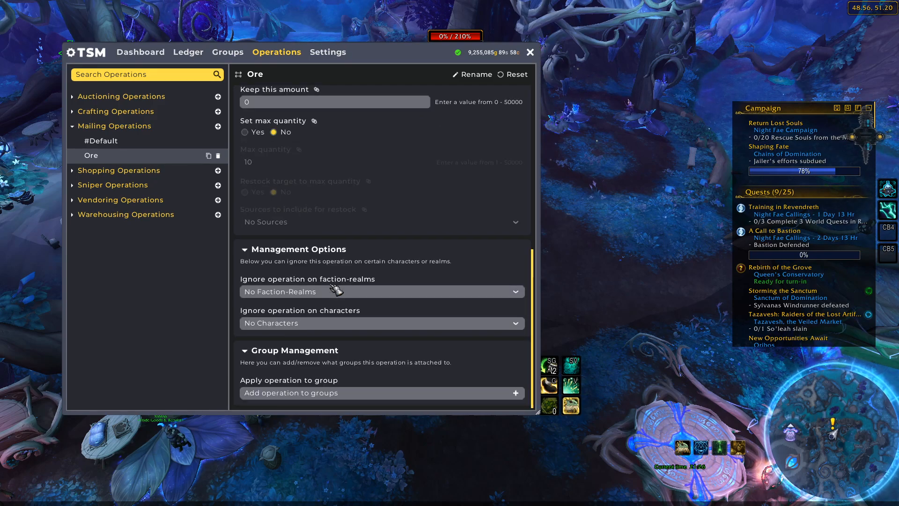
Attach the Ore operation to the Ore group under SL Materials.
click(381, 392)
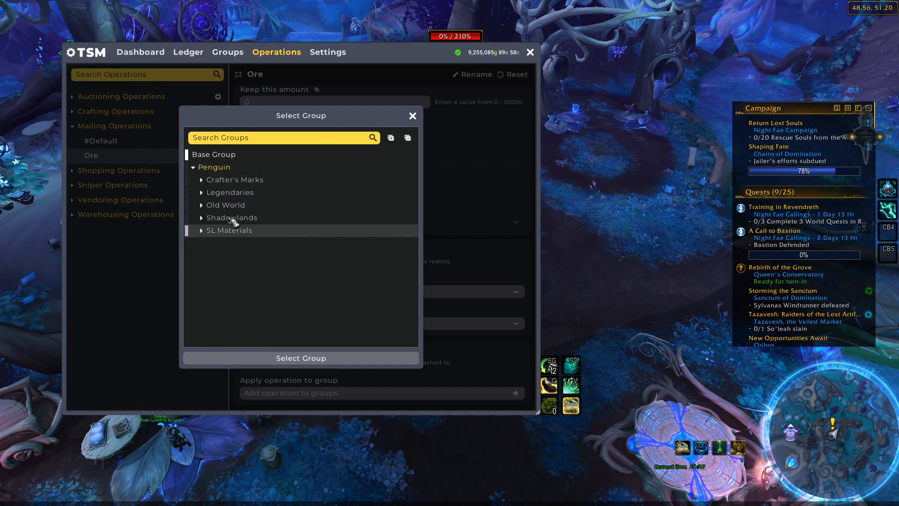
click(201, 230)
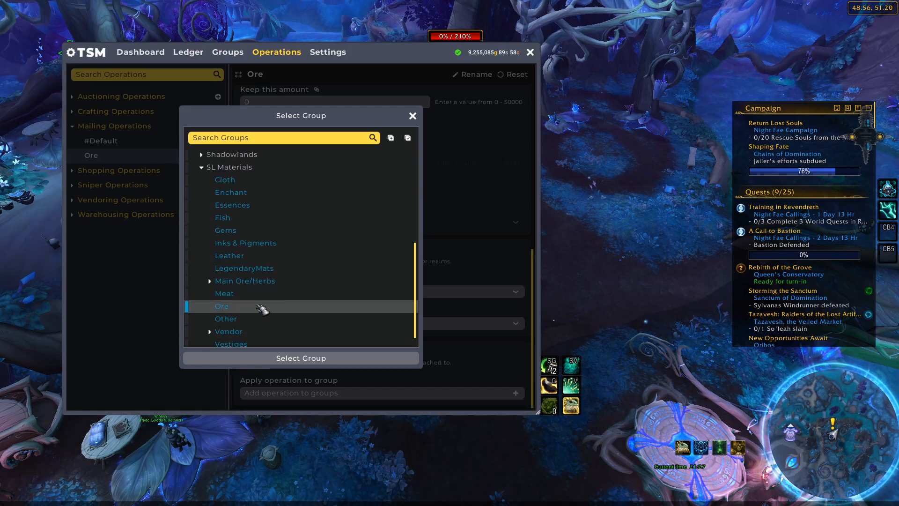
click(300, 358)
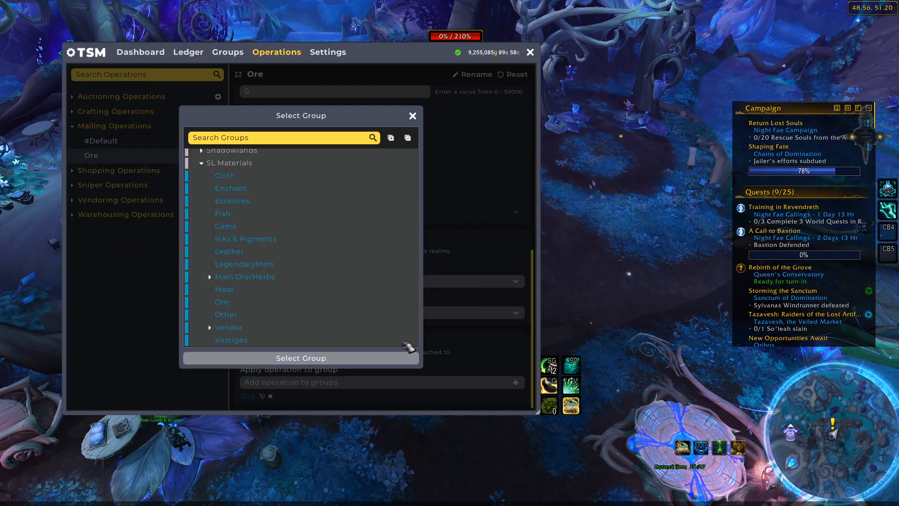
click(300, 358)
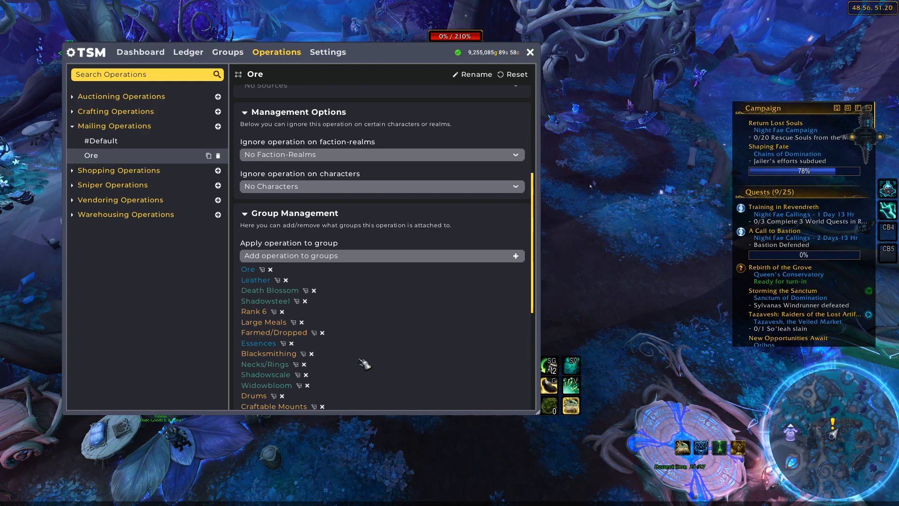
Open the Enchants crafting operation showing restock 0 to 20 with 50g minimum profit.
click(120, 96)
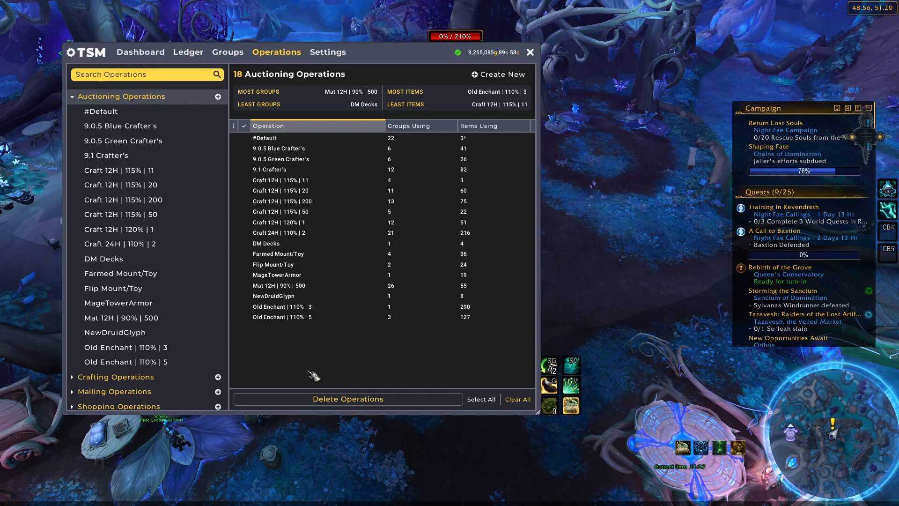
click(116, 112)
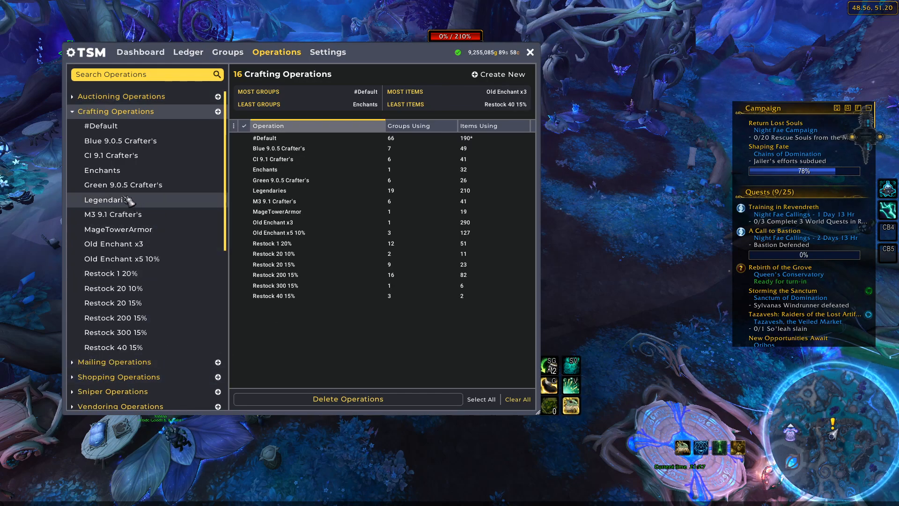
click(103, 170)
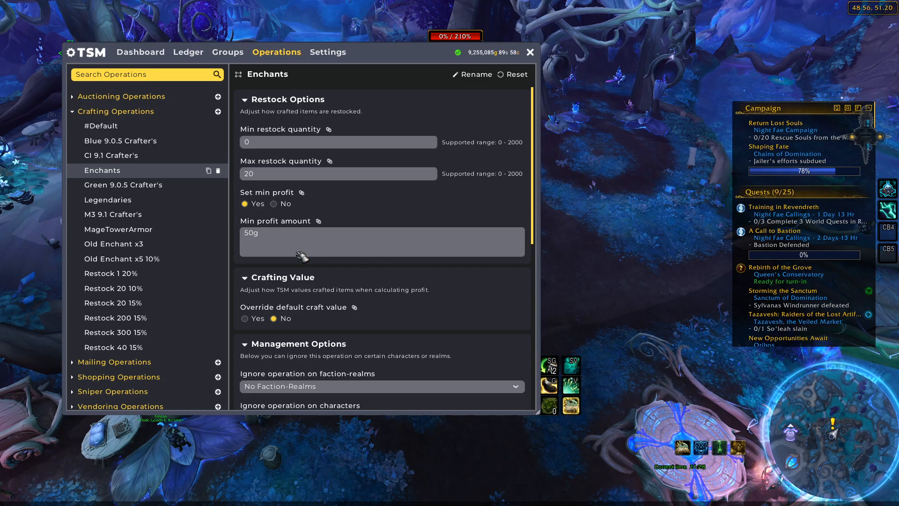
mouse_move(436, 133)
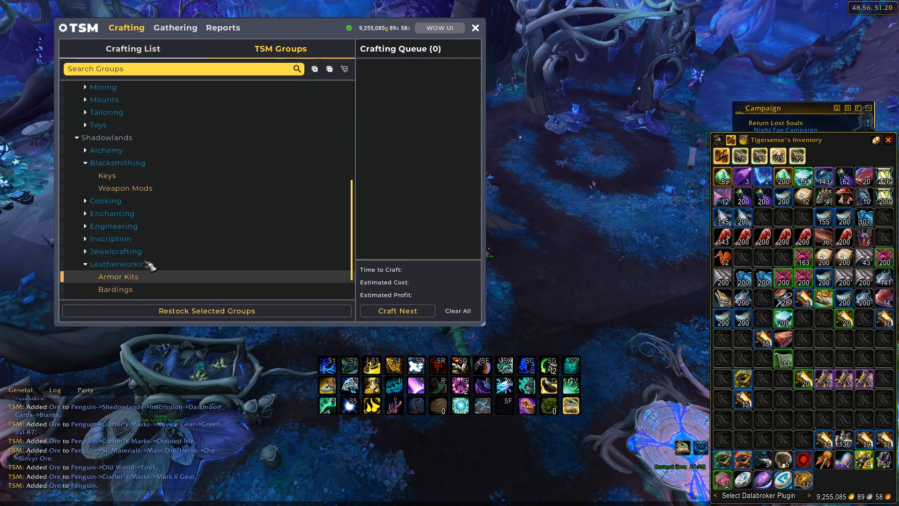
Restock the selected Penguin profession groups, filling the crafting queue with 2937 crafts.
click(67, 99)
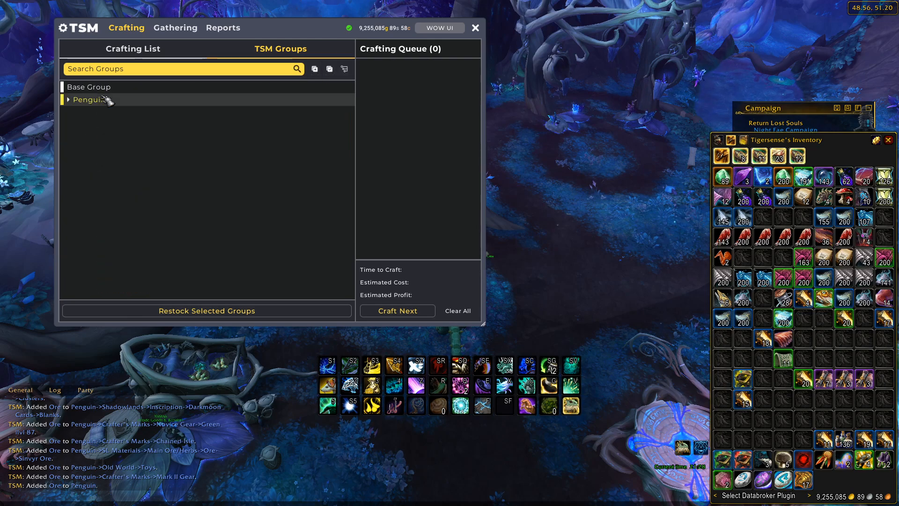
click(68, 99)
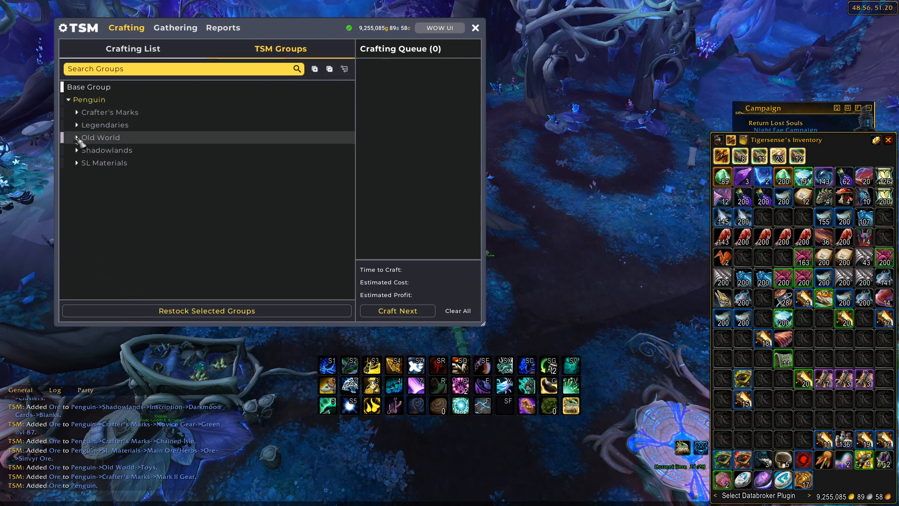
click(101, 137)
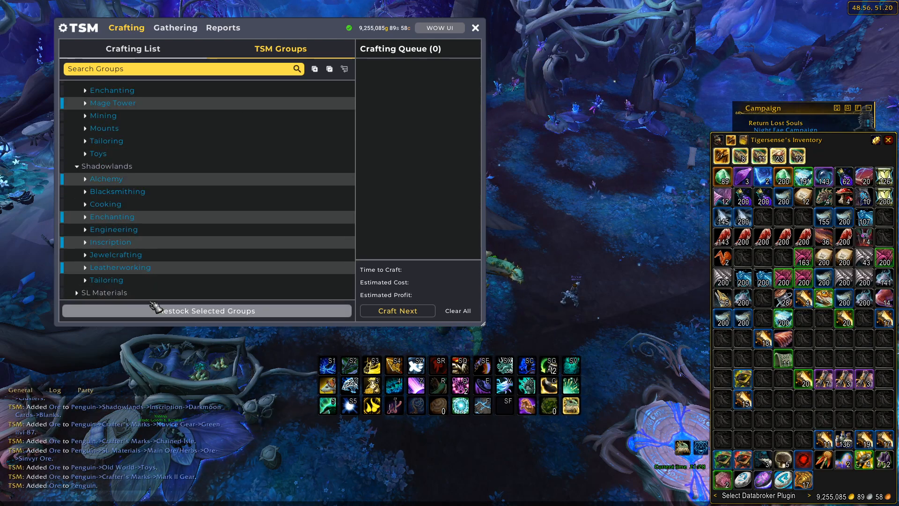
click(206, 310)
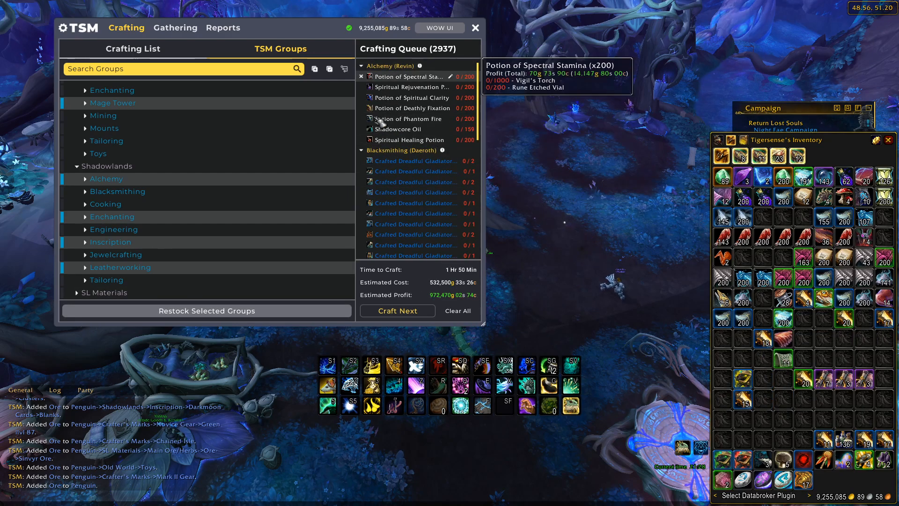
scroll(down, 3)
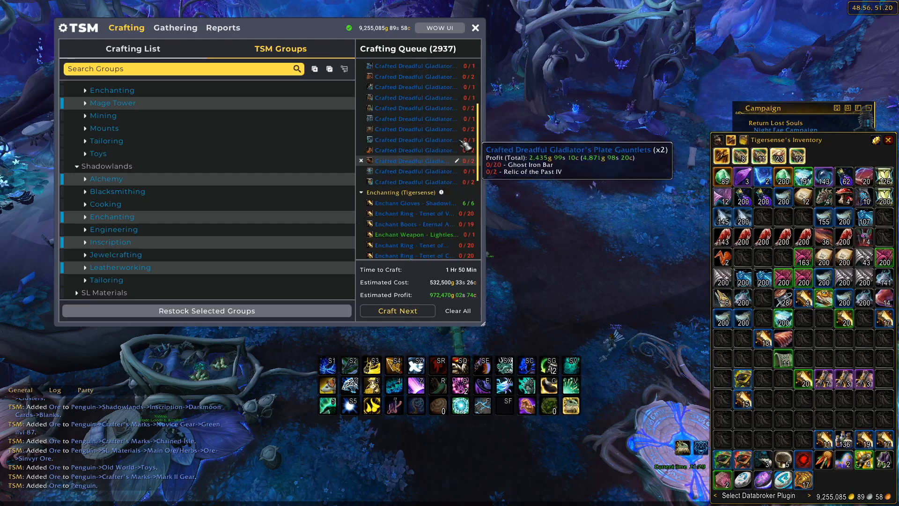
scroll(down, 3)
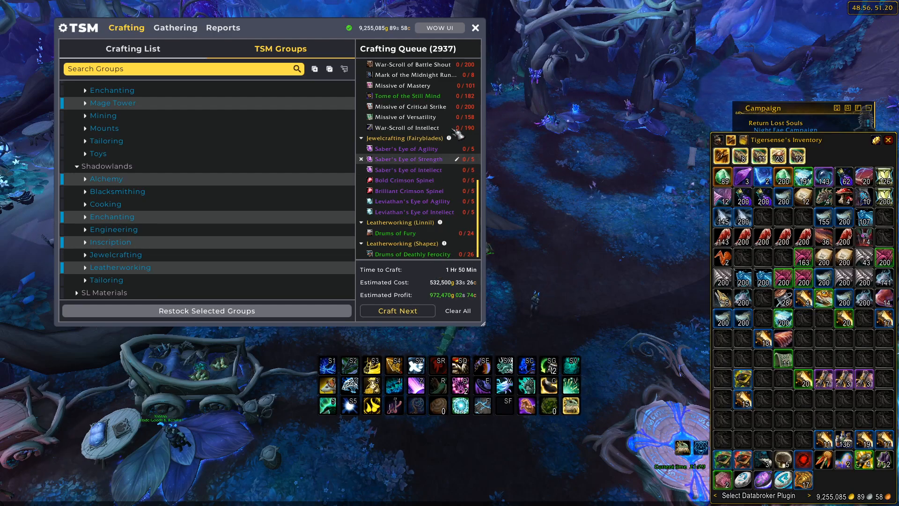
Reopen TSM via /tsm and bring up the Import Groups & Operations dialog from the Groups page.
click(475, 27)
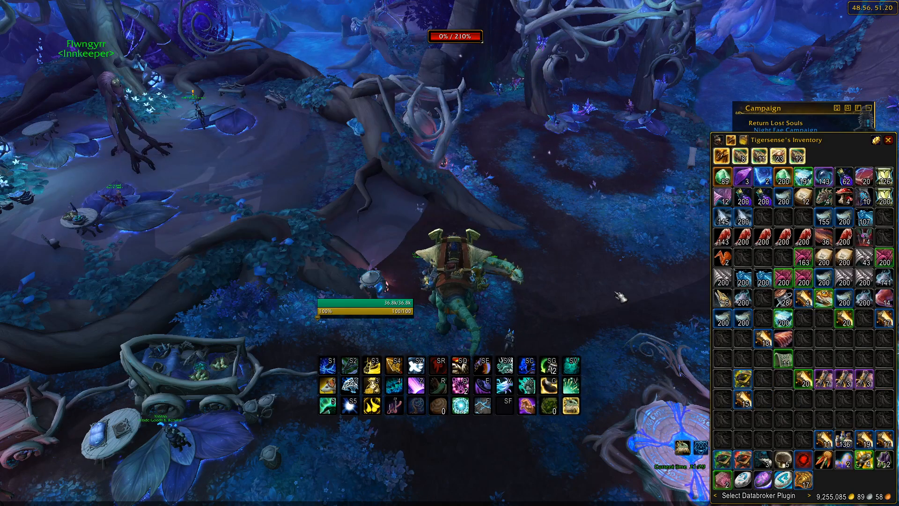
text(/tsm)
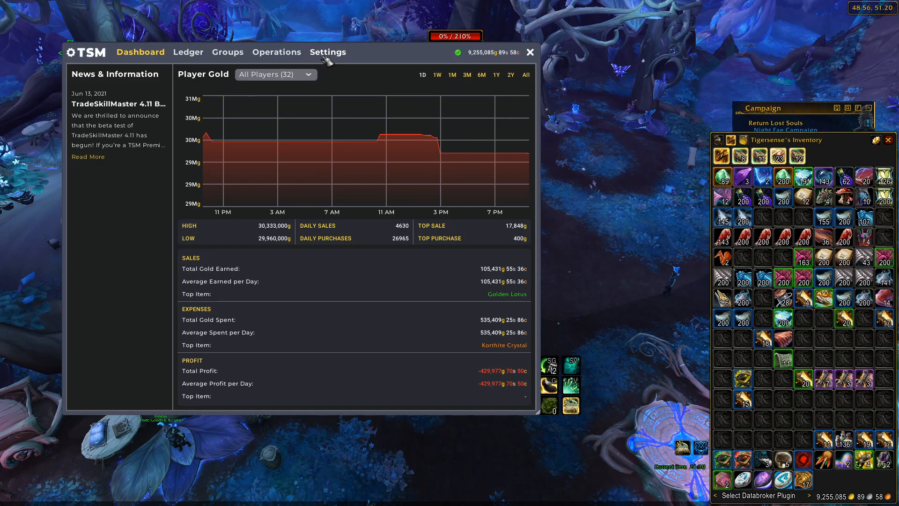
click(328, 52)
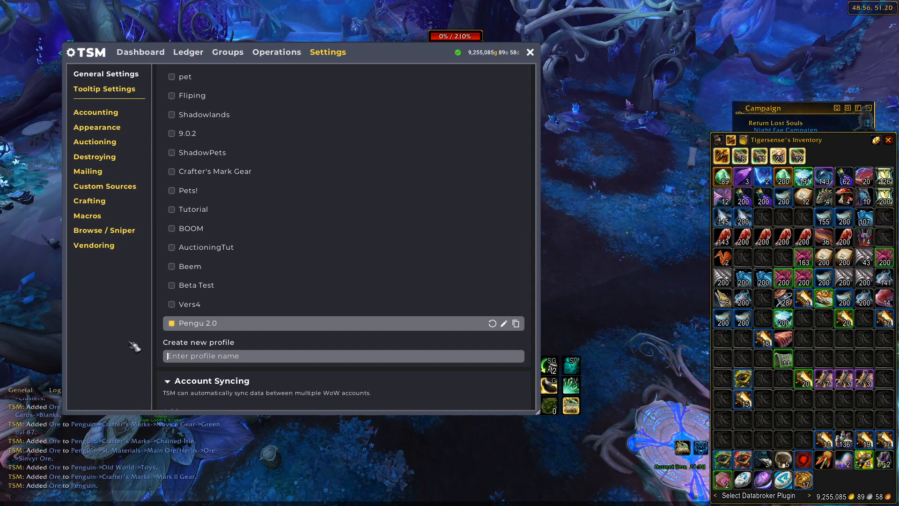
click(227, 51)
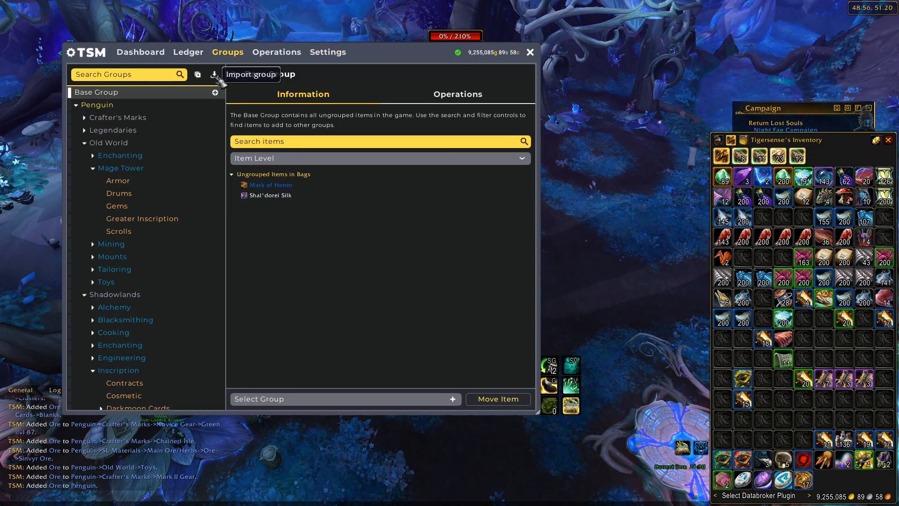
click(214, 74)
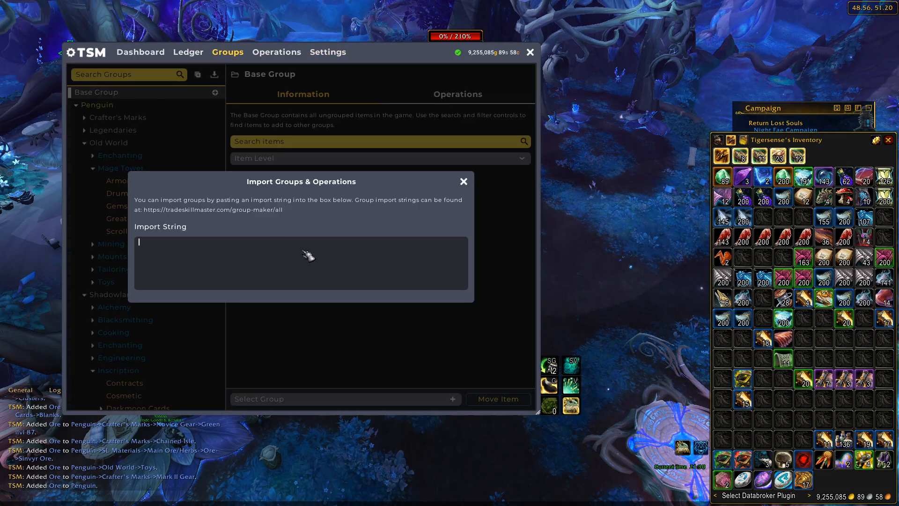